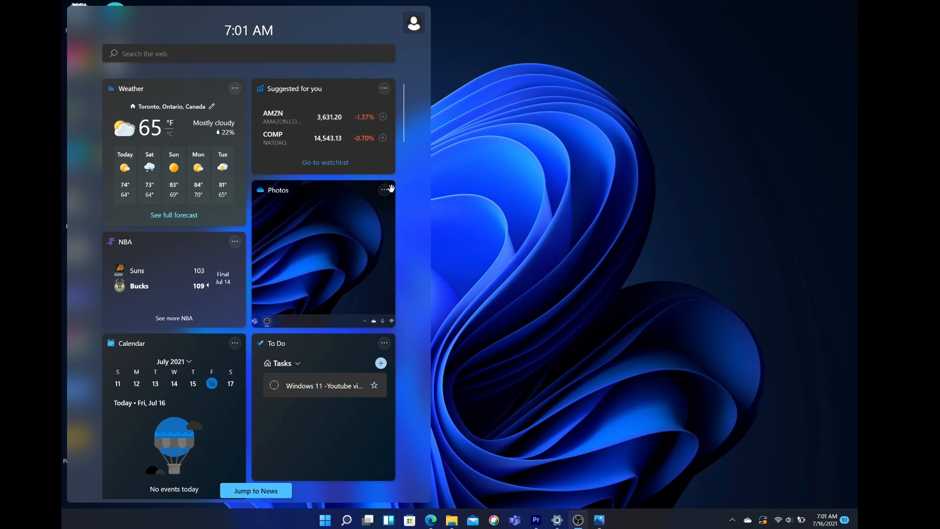
# Search the web for 'g' from the Widgets panel to see google and gmail suggestions
pyautogui.scroll(-3)
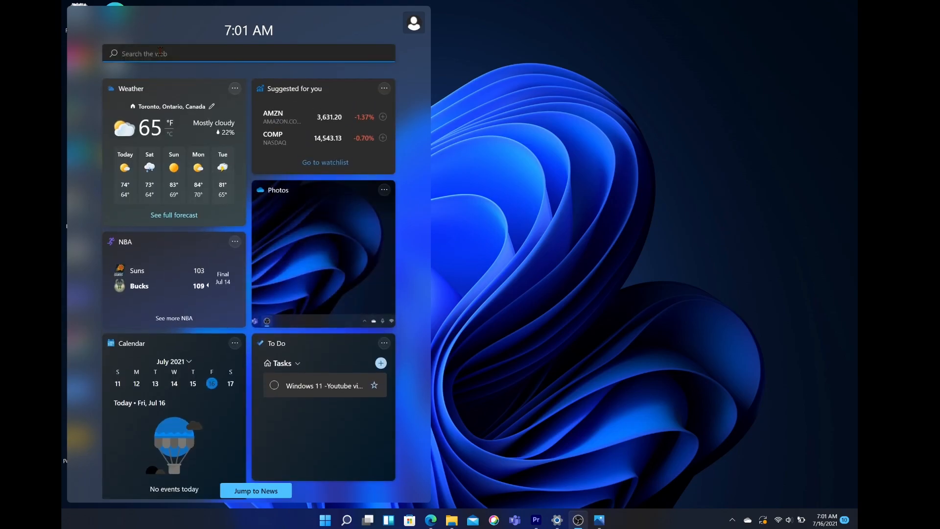
pyautogui.write('g')
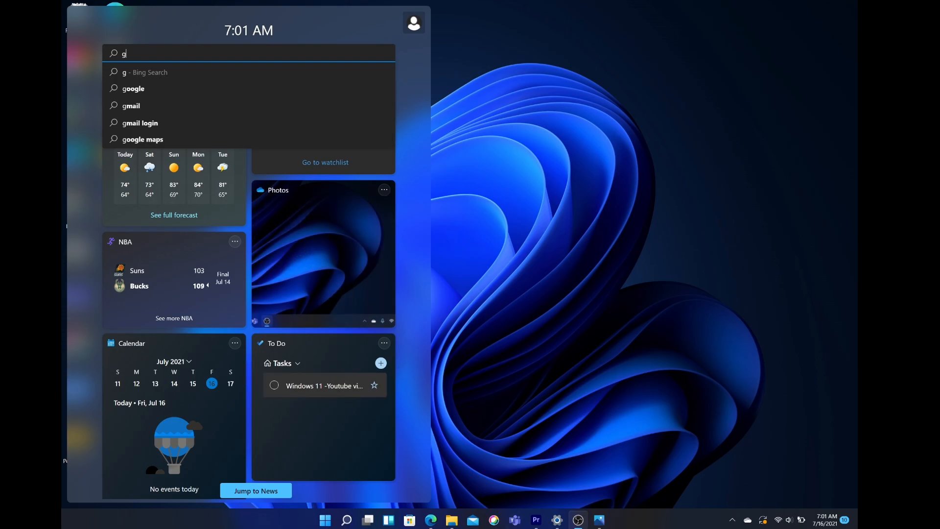
pyautogui.click(326, 519)
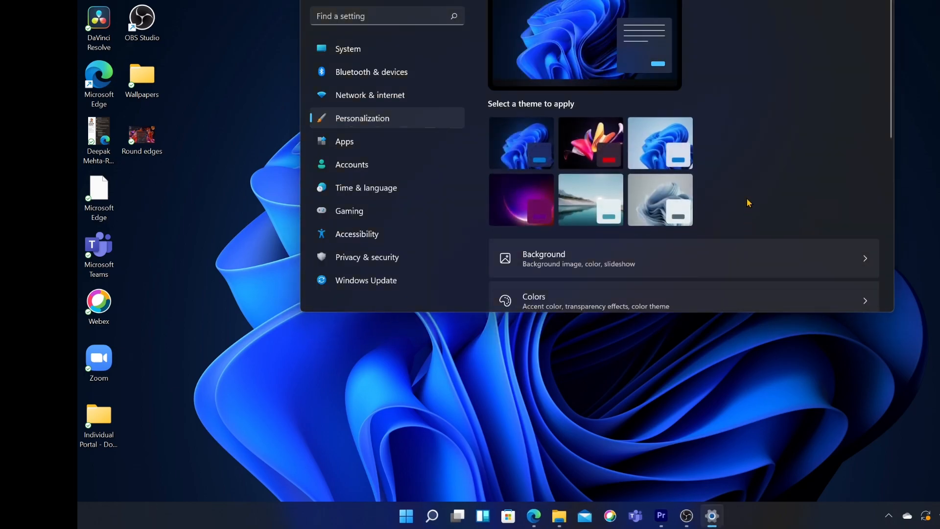
# Set Taskbar alignment to Left under Taskbar behaviors, then restore it to Center
pyautogui.scroll(-3)
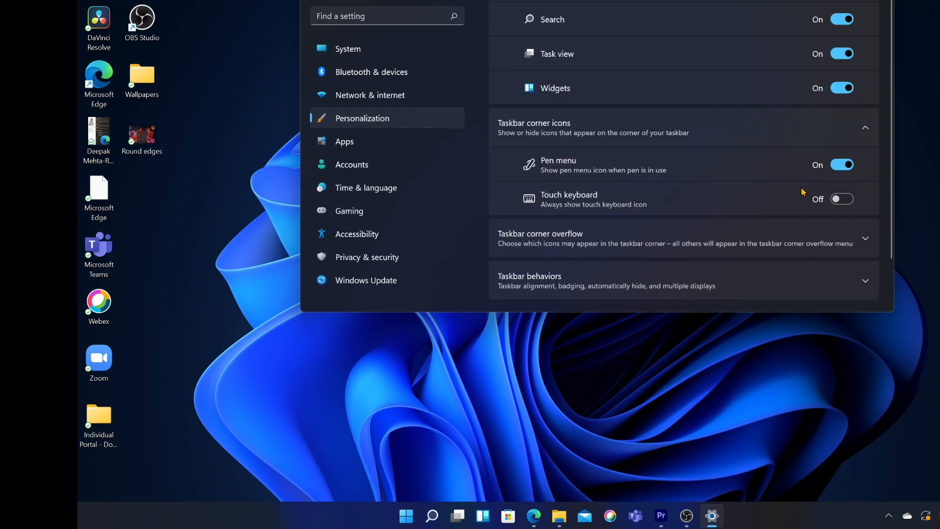
pyautogui.scroll(-3)
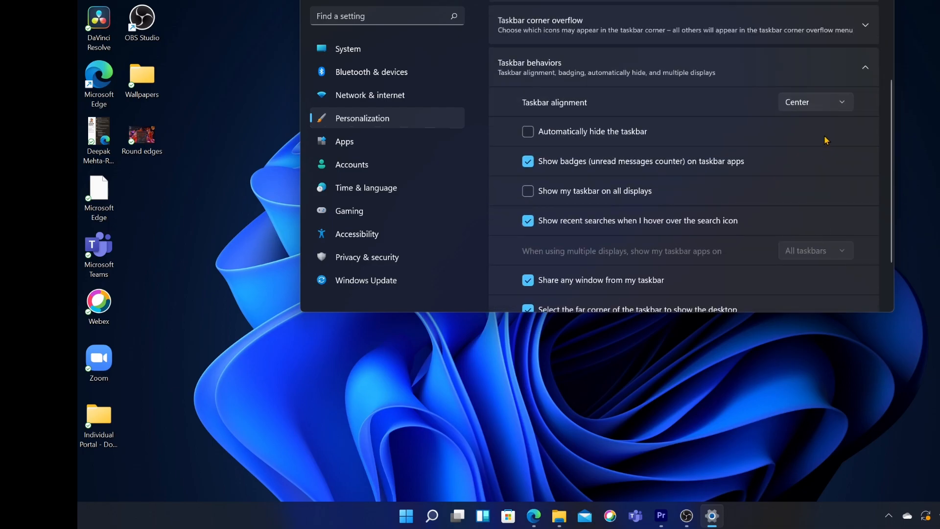
pyautogui.click(815, 102)
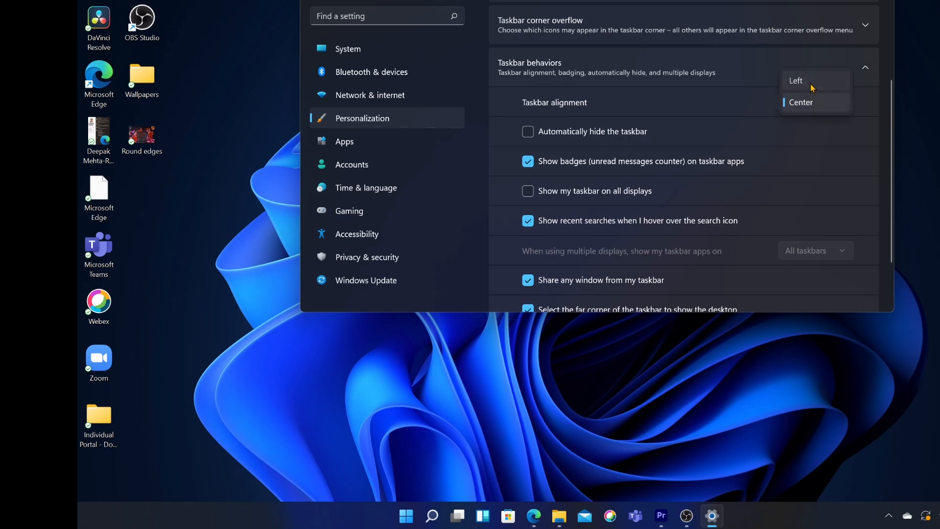
pyautogui.click(804, 80)
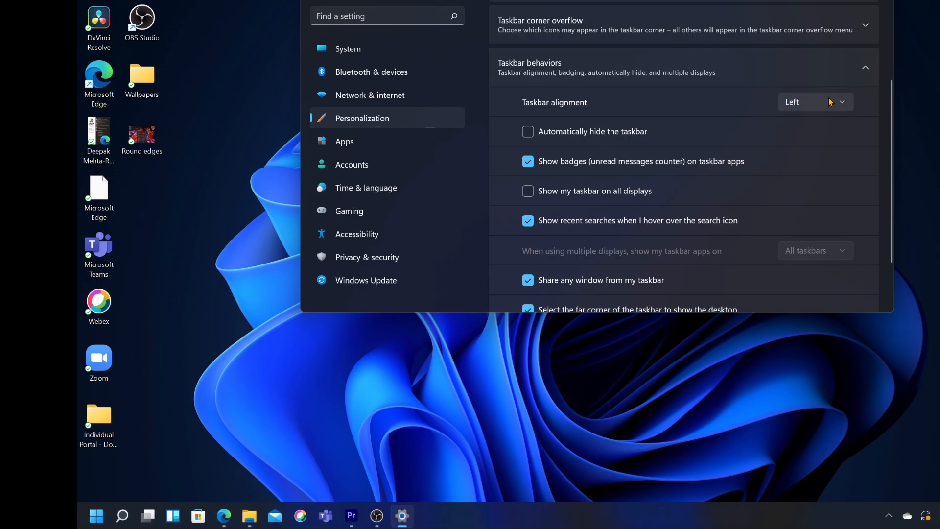
pyautogui.click(816, 102)
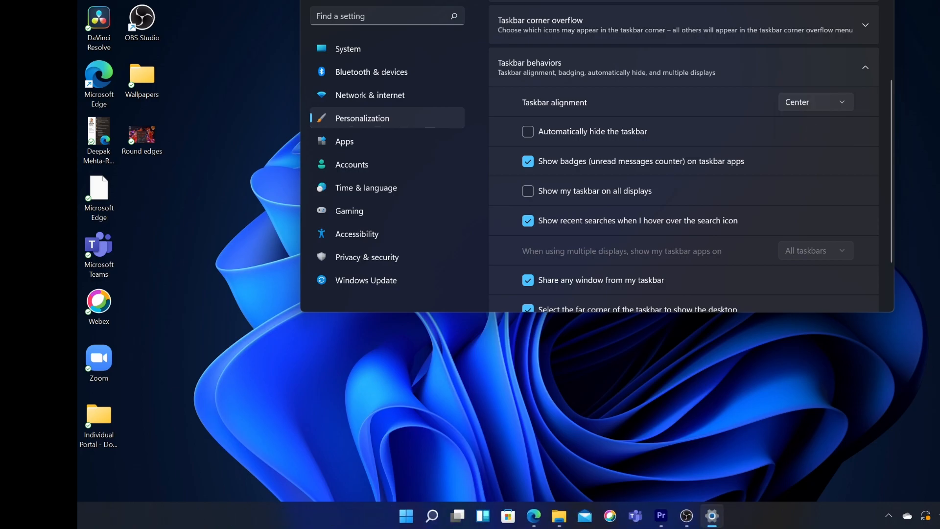
# Search 'youtube windows 11' and open the Windows 11 | First Look video in Edge
pyautogui.click(431, 517)
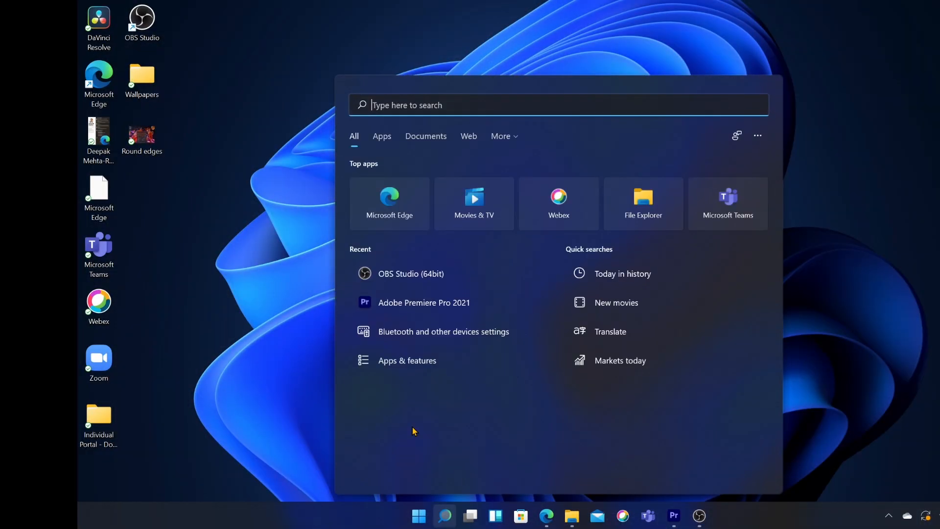
pyautogui.moveTo(508, 141)
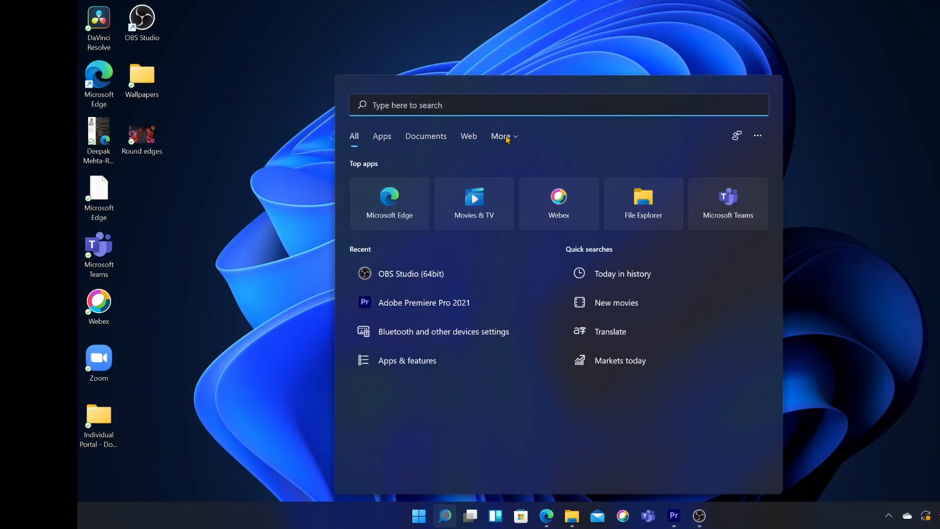
pyautogui.click(501, 136)
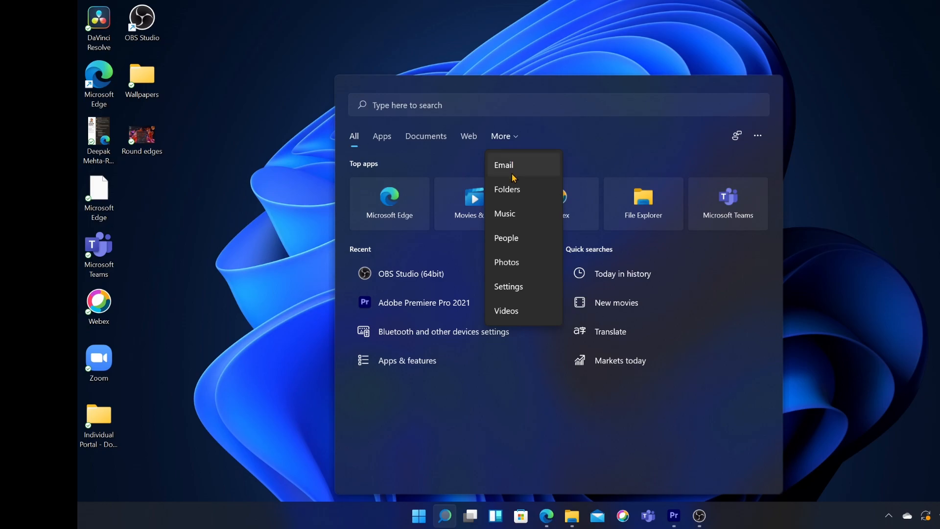
pyautogui.moveTo(509, 302)
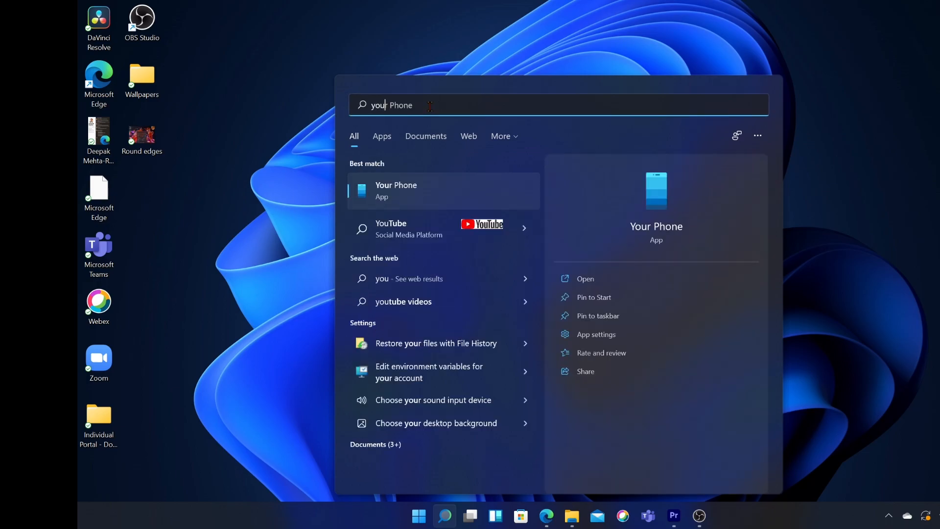
pyautogui.write('youtube windows 11')
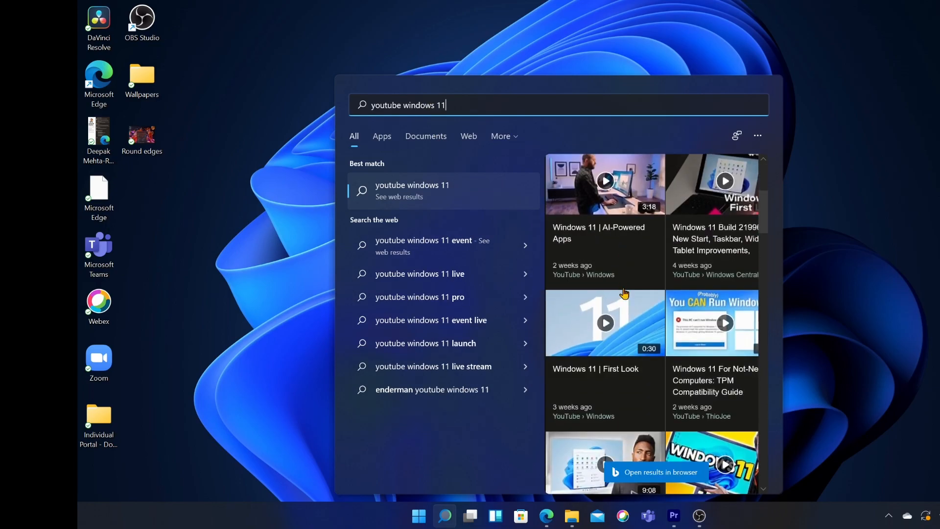
pyautogui.click(605, 323)
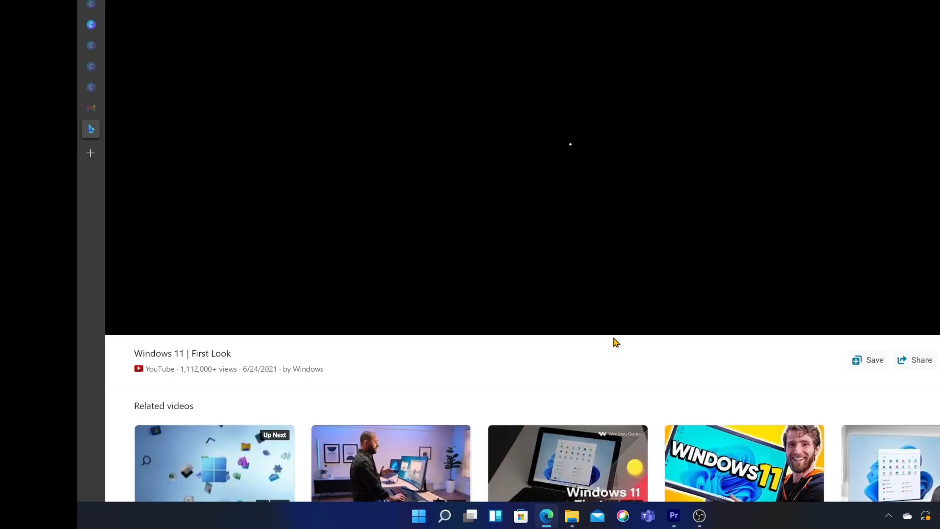